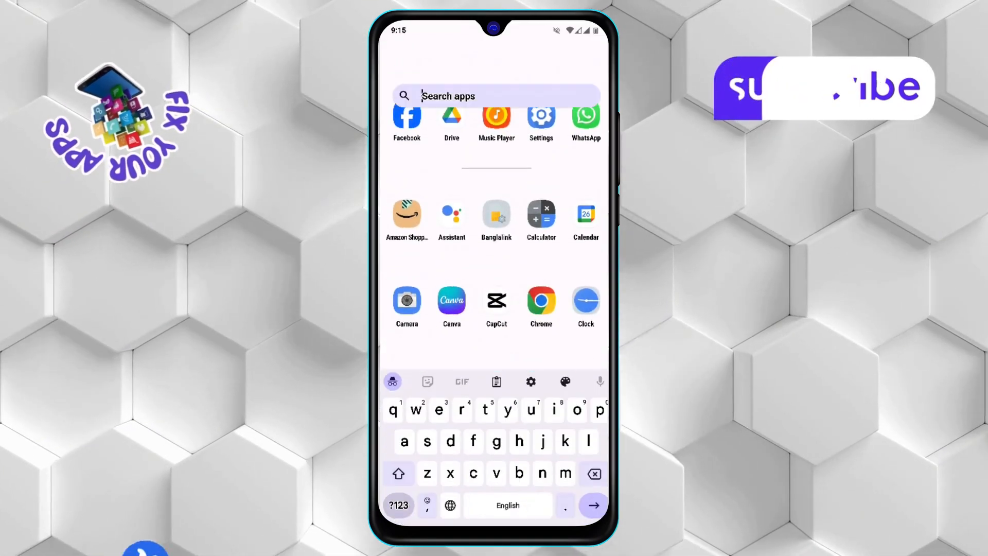
Step: Launch Facebook and reach Settings through the menu's Settings & privacy section
click(407, 120)
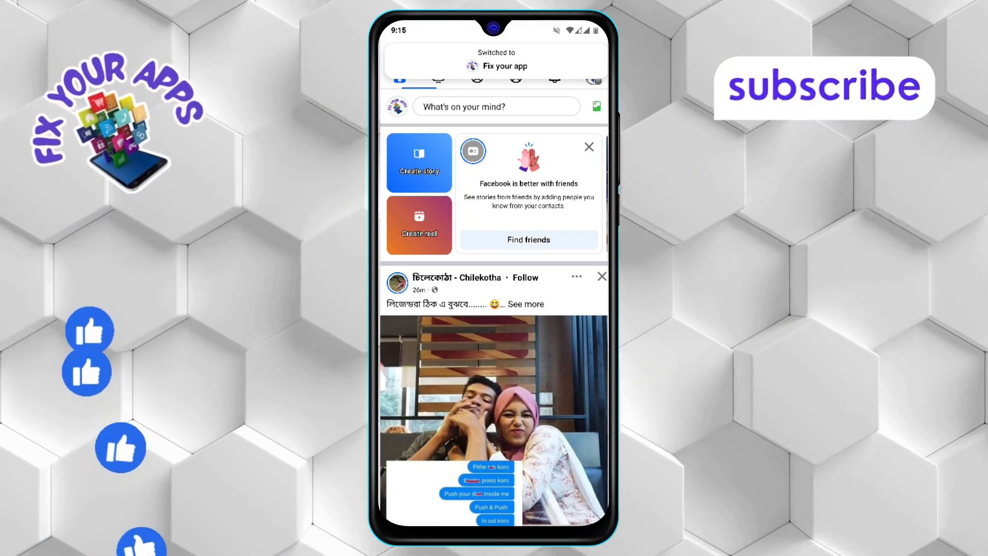
click(593, 53)
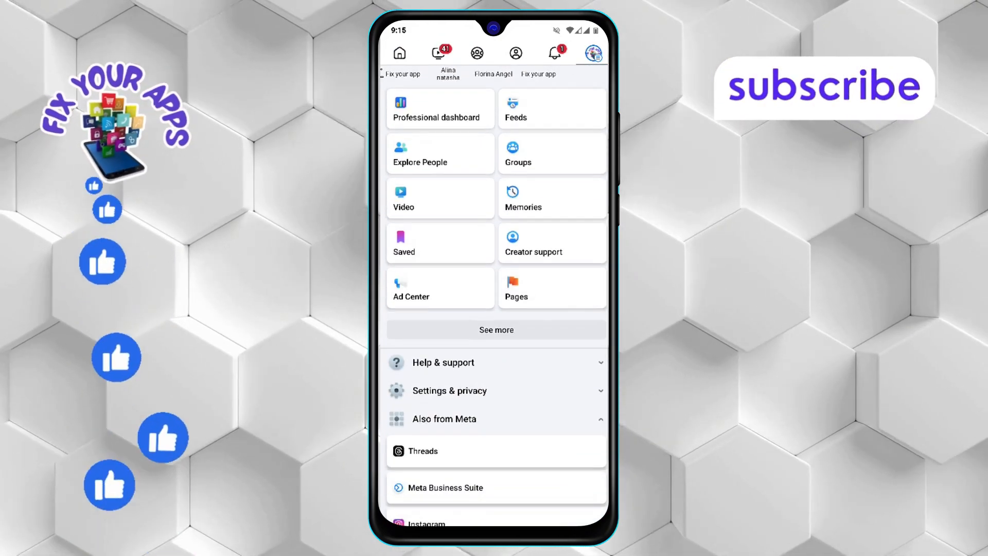
click(450, 391)
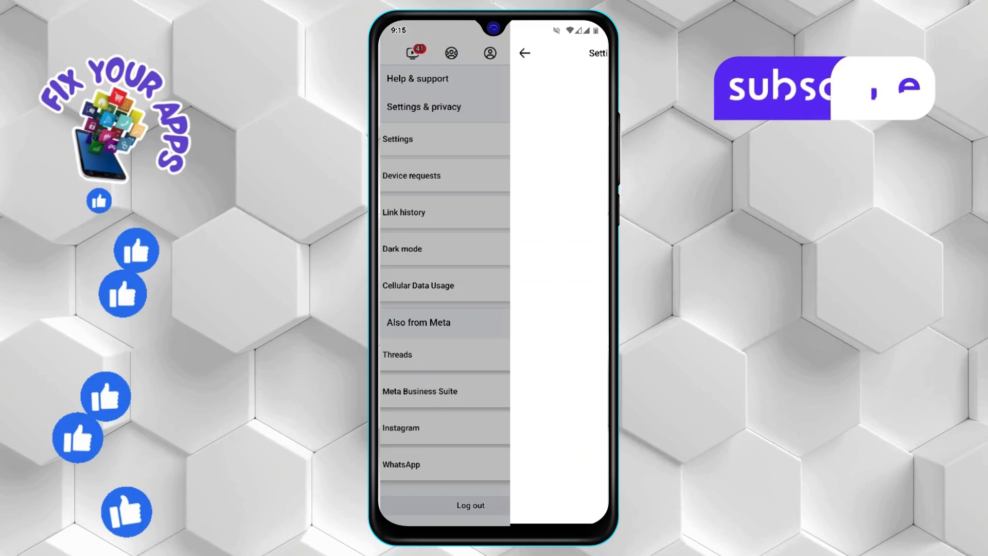
click(424, 106)
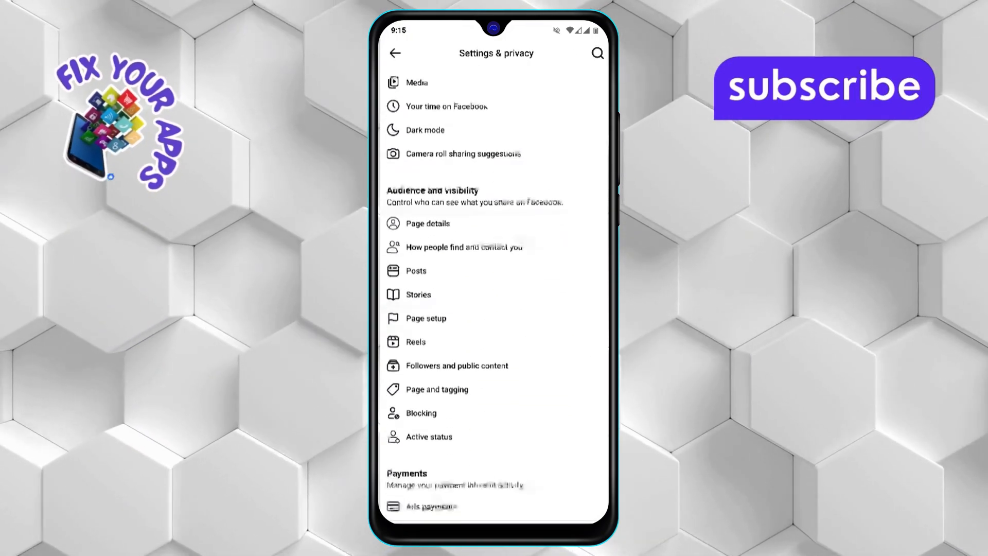
Step: Go to the Page's hidden words / keyword blocking screen from Settings & privacy
click(456, 366)
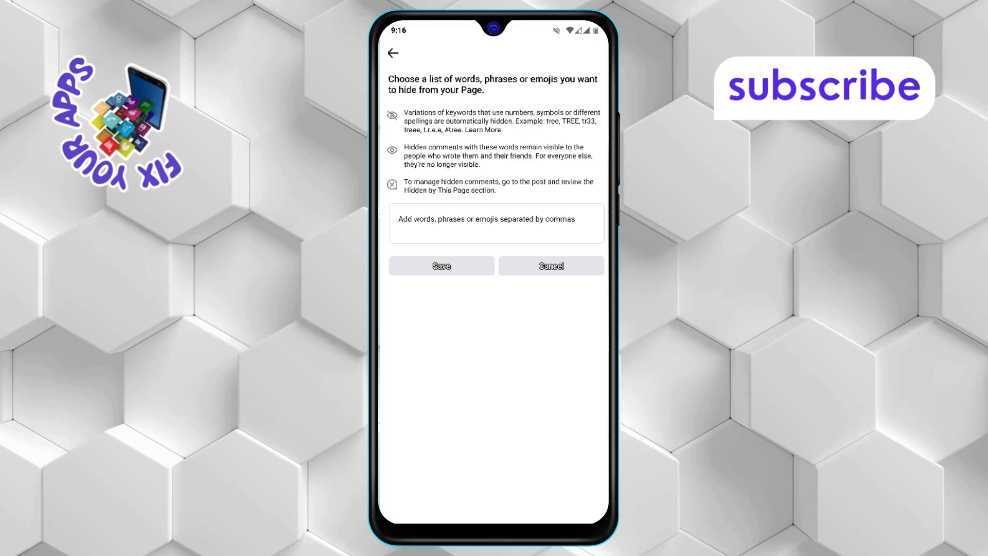
Step: Add 'bitcoin' as a hidden keyword, then remove its chip so the list is empty again
click(496, 224)
text(bitcoin)
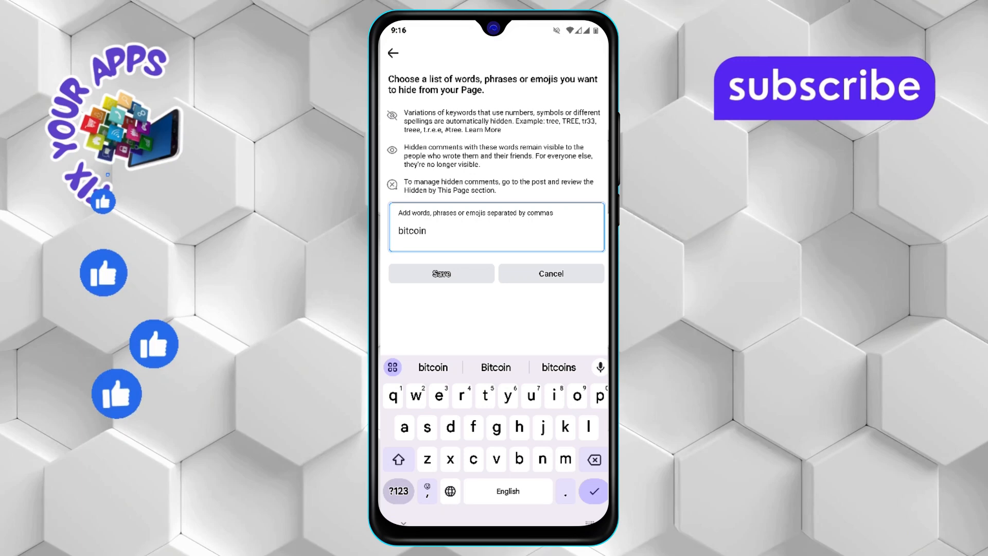
click(593, 491)
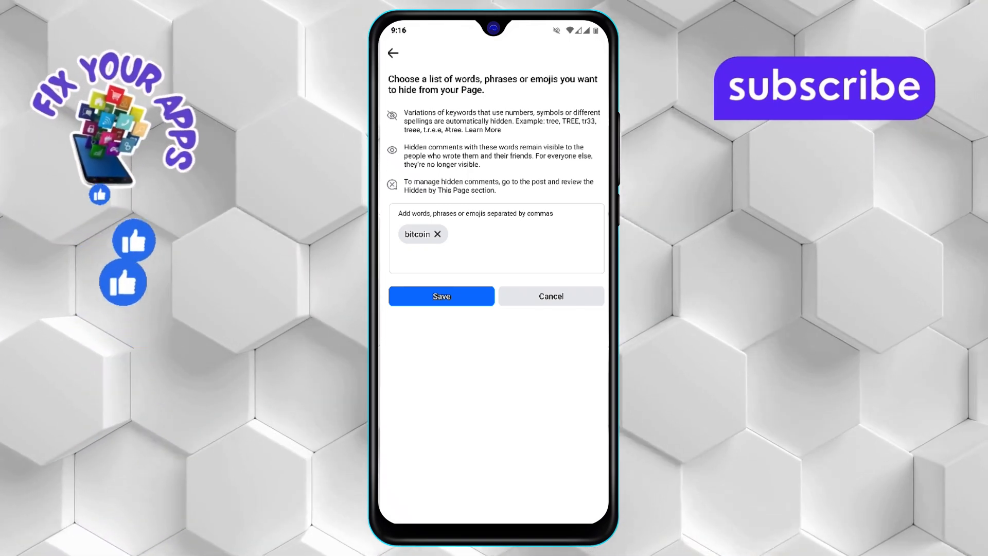
click(437, 234)
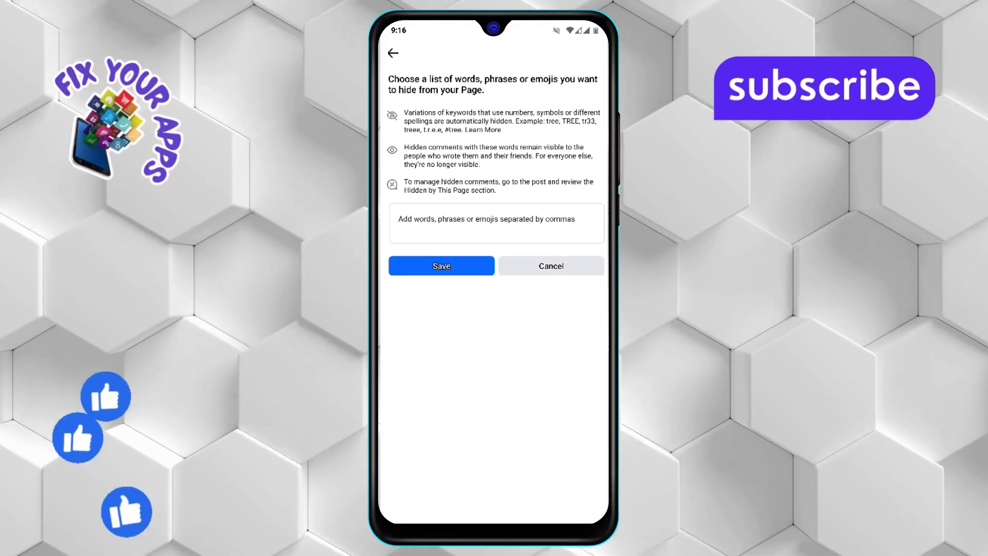